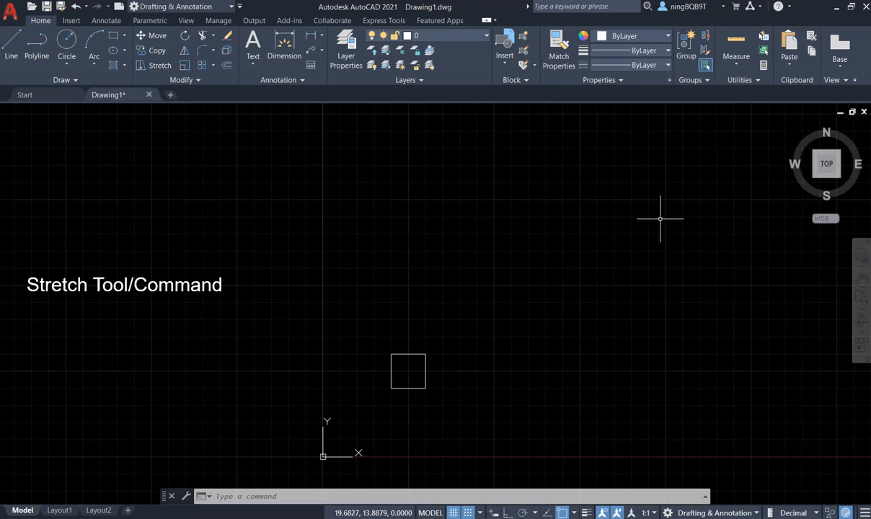
mouse_move(541, 352)
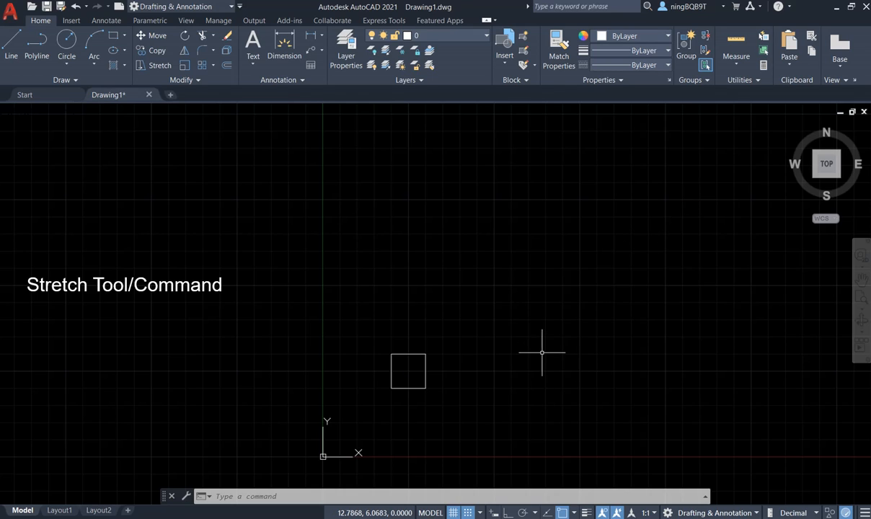
mouse_move(536, 352)
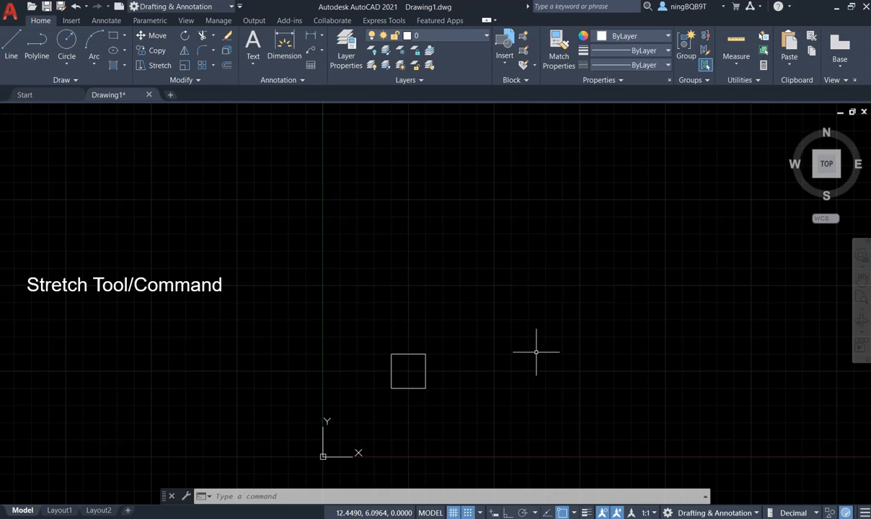
mouse_move(503, 352)
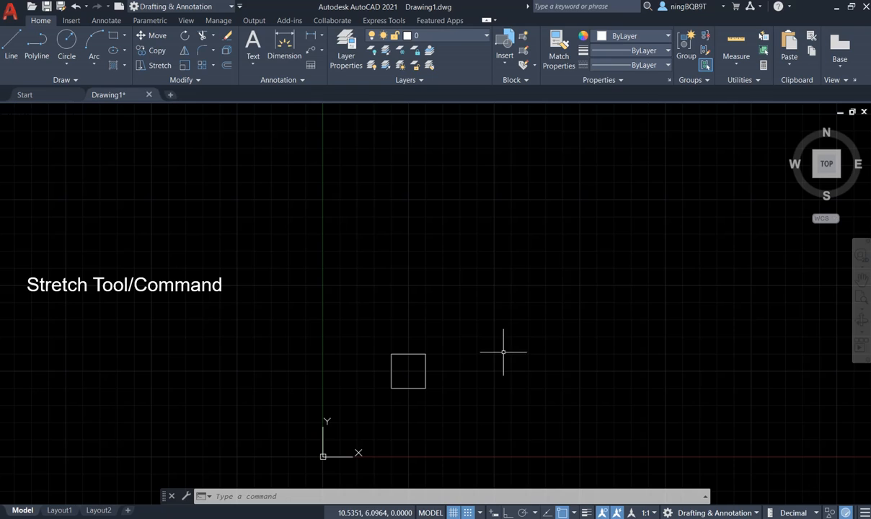
mouse_move(348, 256)
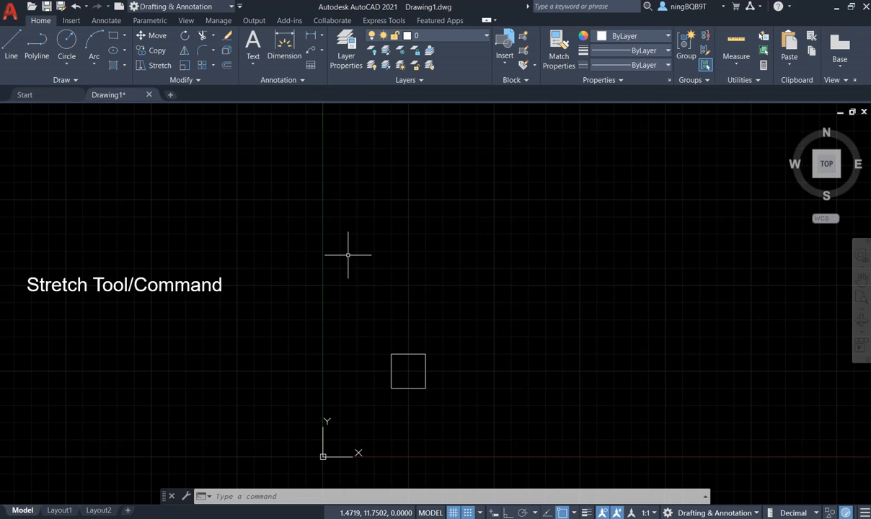
mouse_move(220, 115)
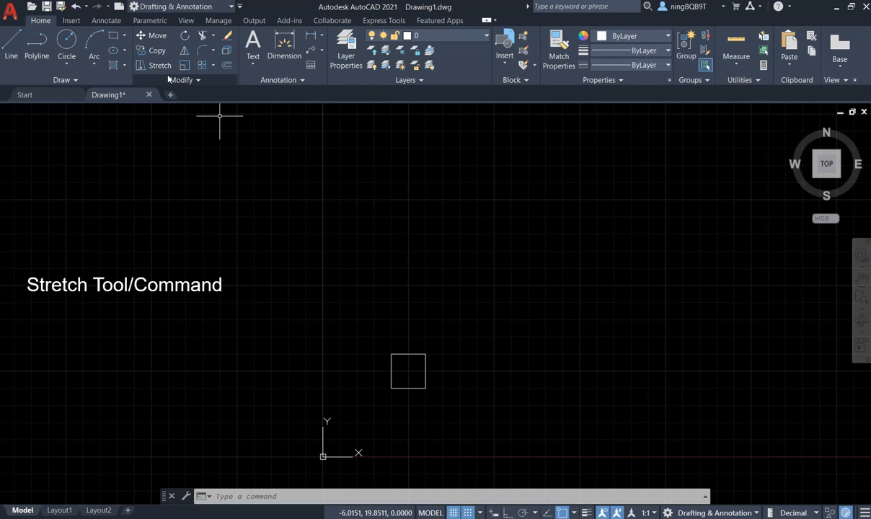
mouse_move(191, 220)
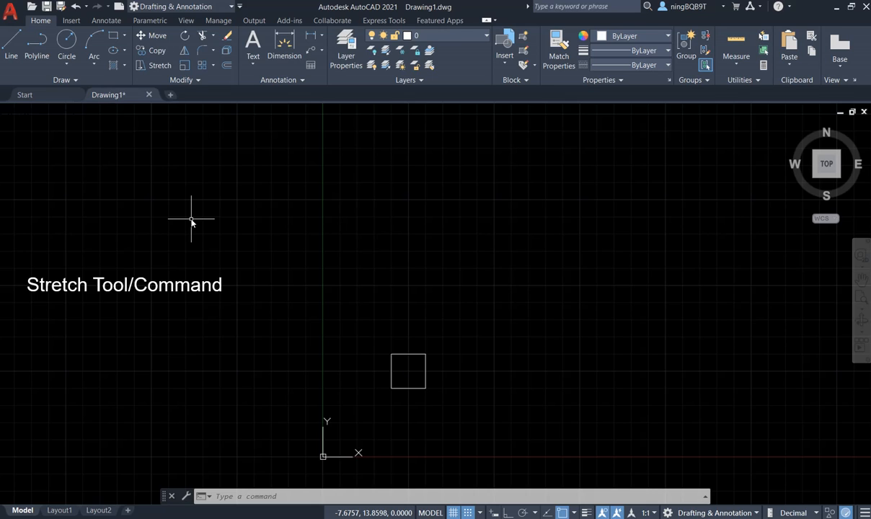
mouse_move(187, 215)
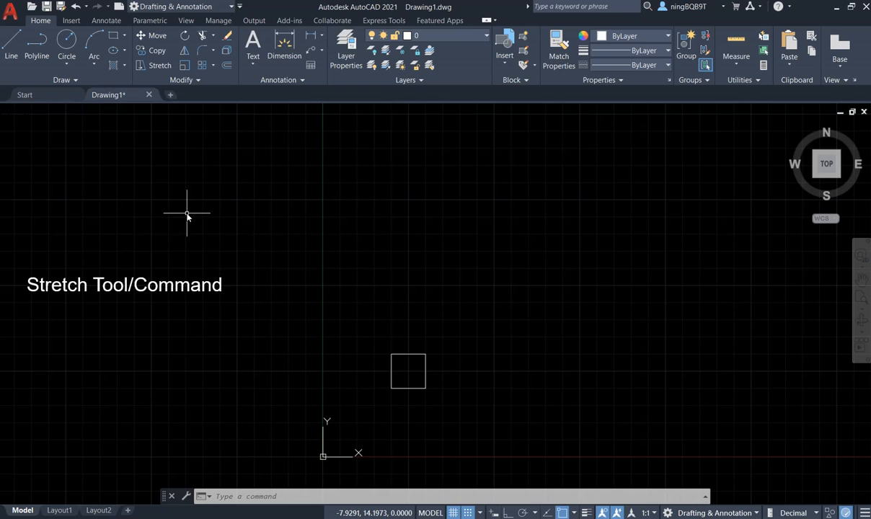
mouse_move(181, 159)
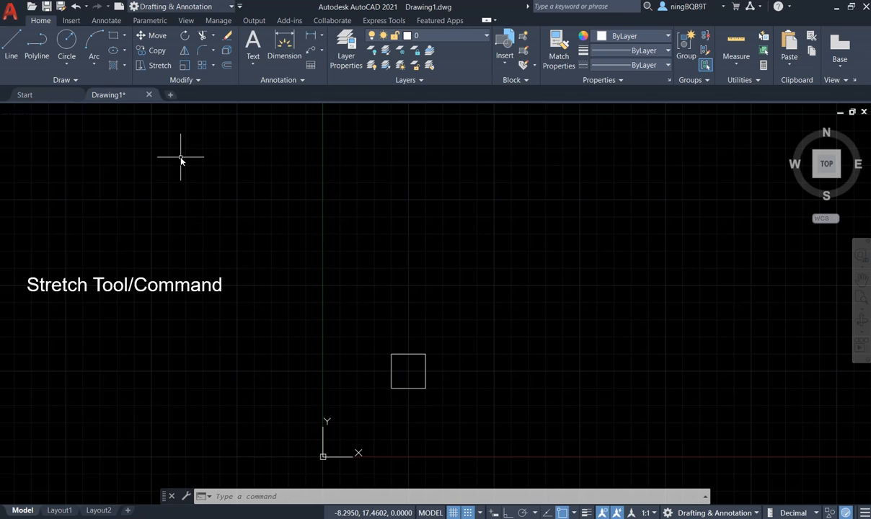
mouse_move(160, 64)
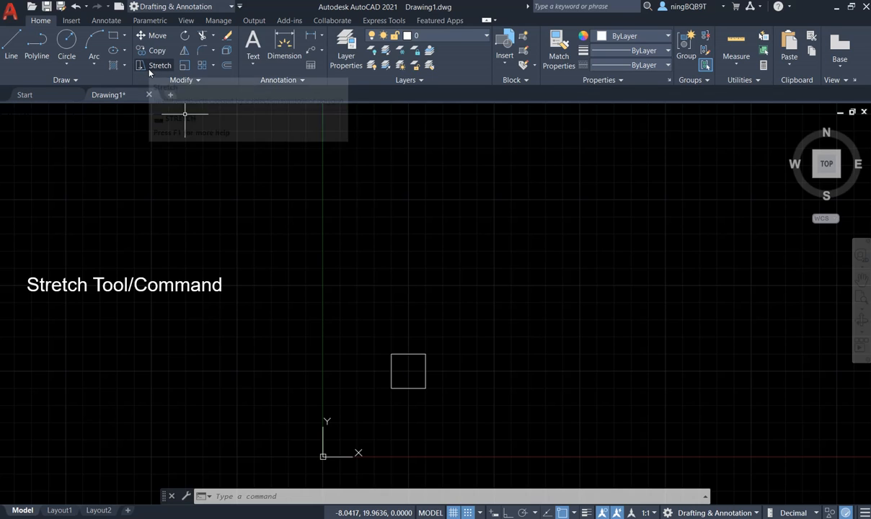
mouse_move(160, 64)
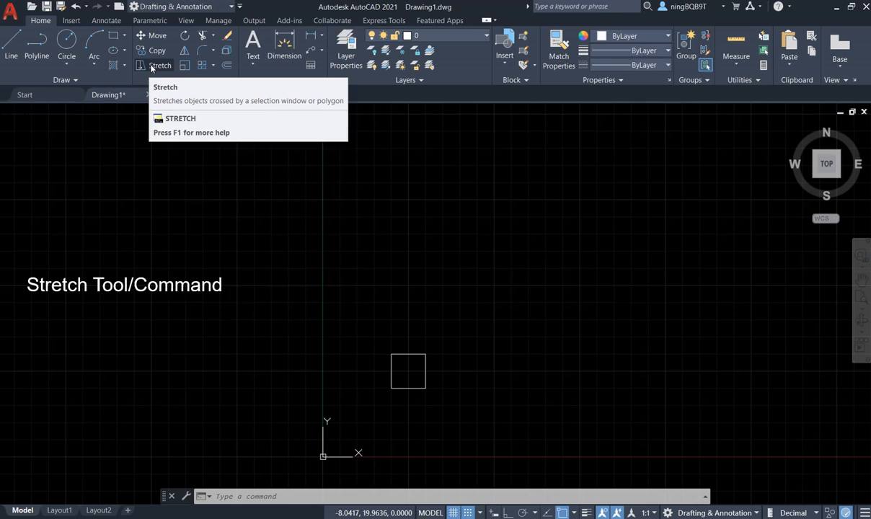
mouse_move(160, 65)
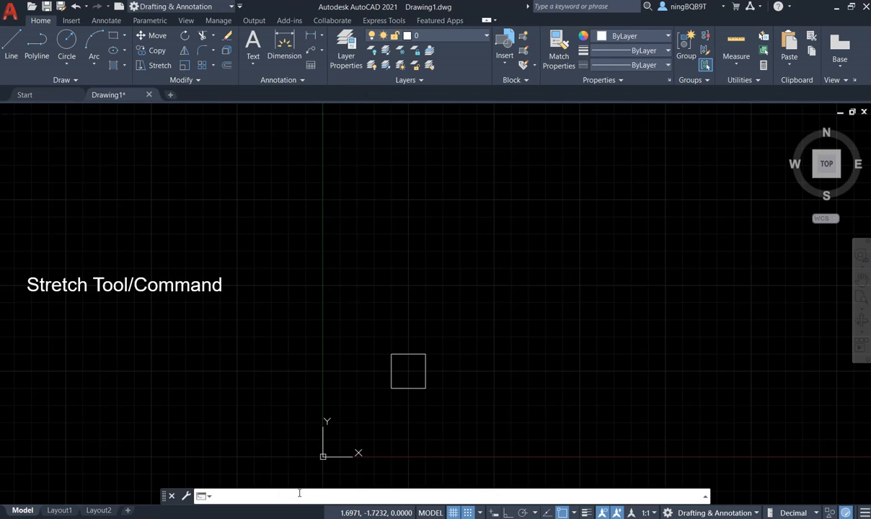
Enter STRETCH on the command line, leaving the square unchanged
text(STRETCH)
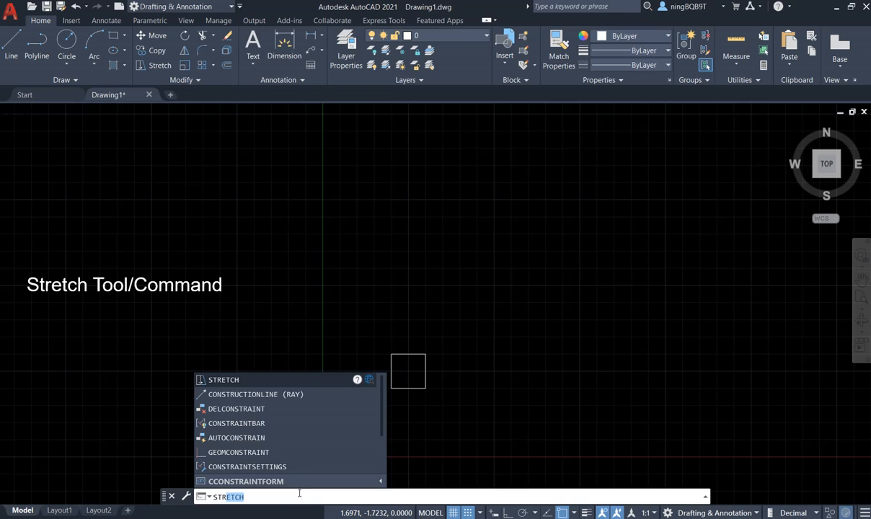
mouse_move(223, 380)
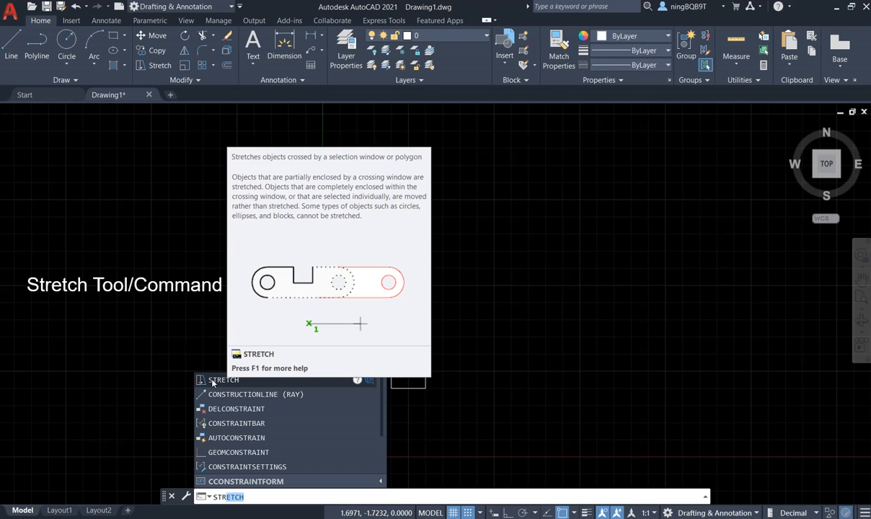
mouse_move(541, 389)
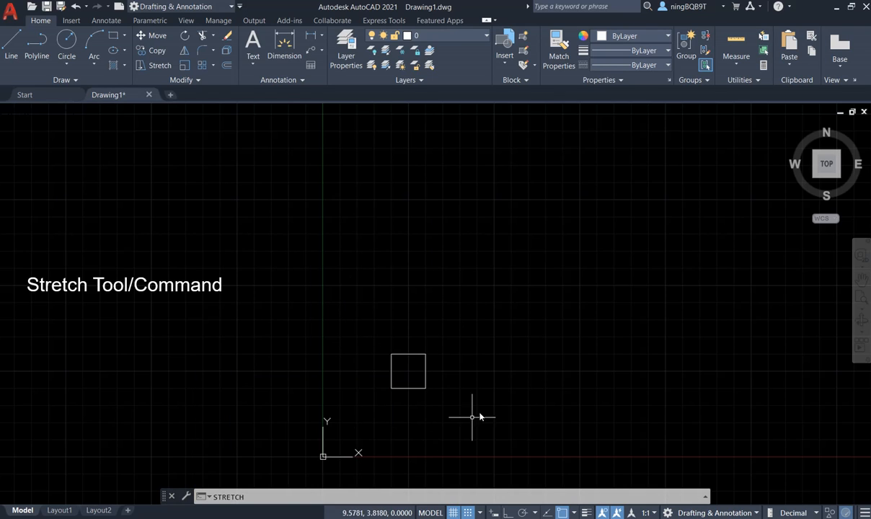
mouse_move(401, 363)
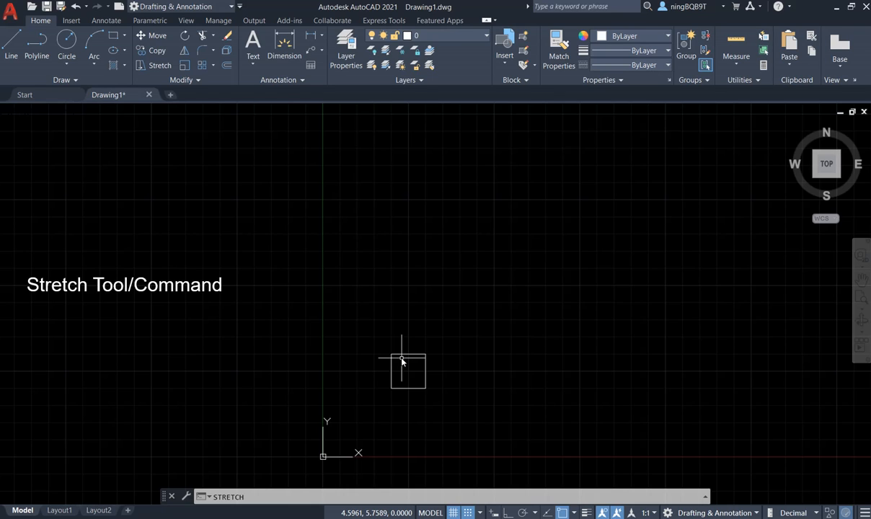
mouse_move(395, 373)
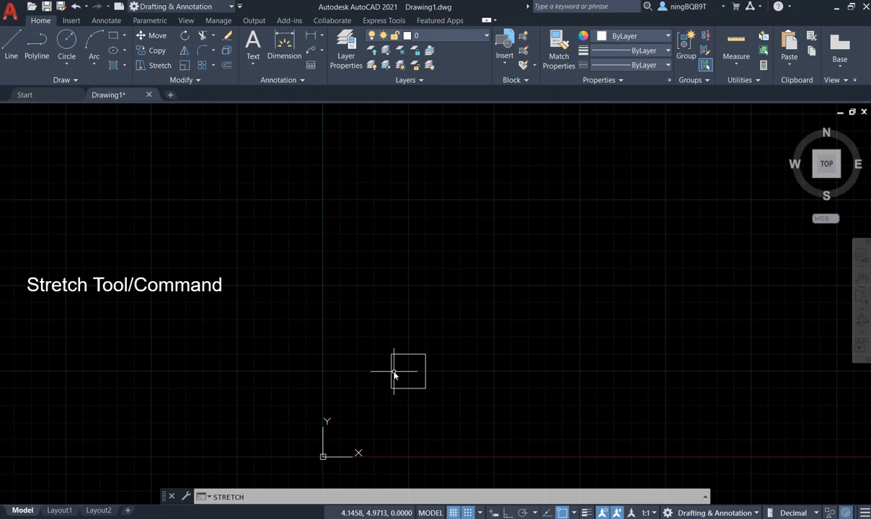
mouse_move(413, 358)
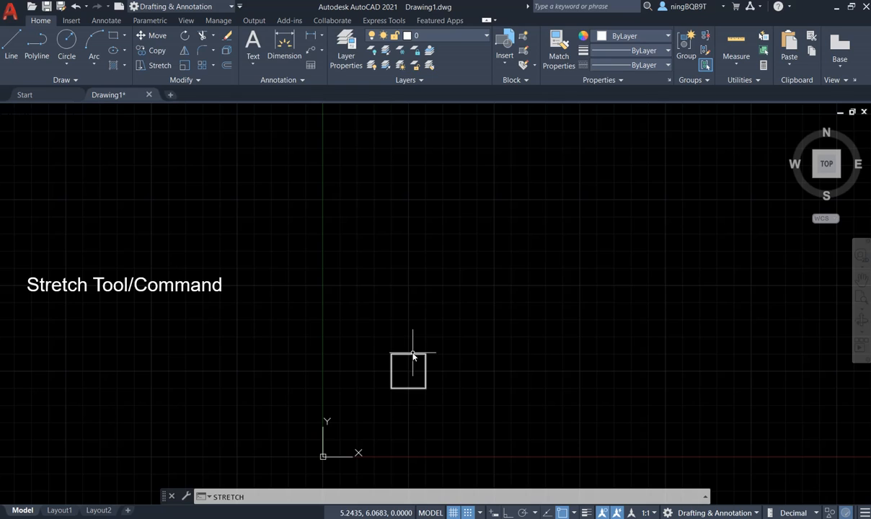
mouse_move(418, 362)
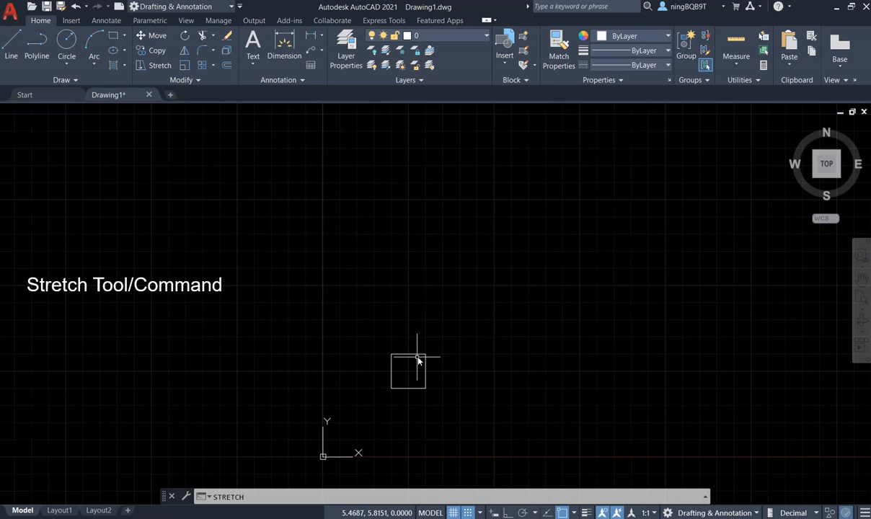
mouse_move(494, 299)
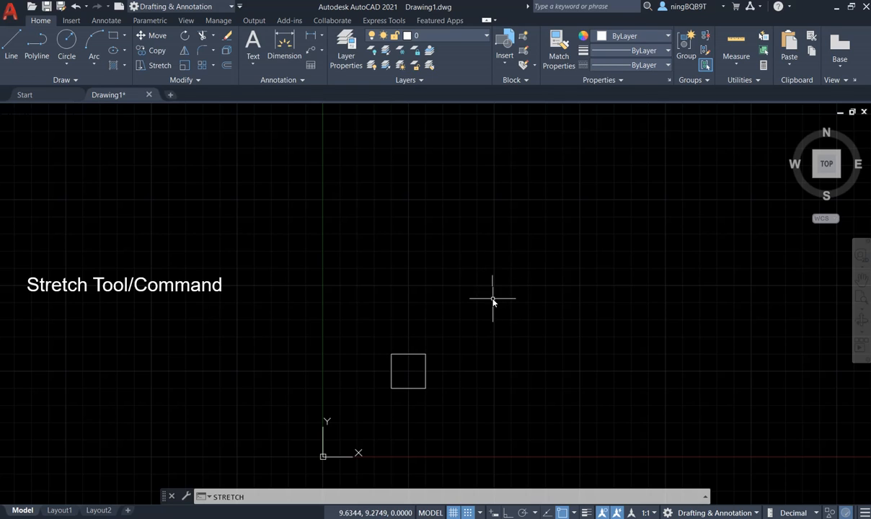
mouse_move(495, 286)
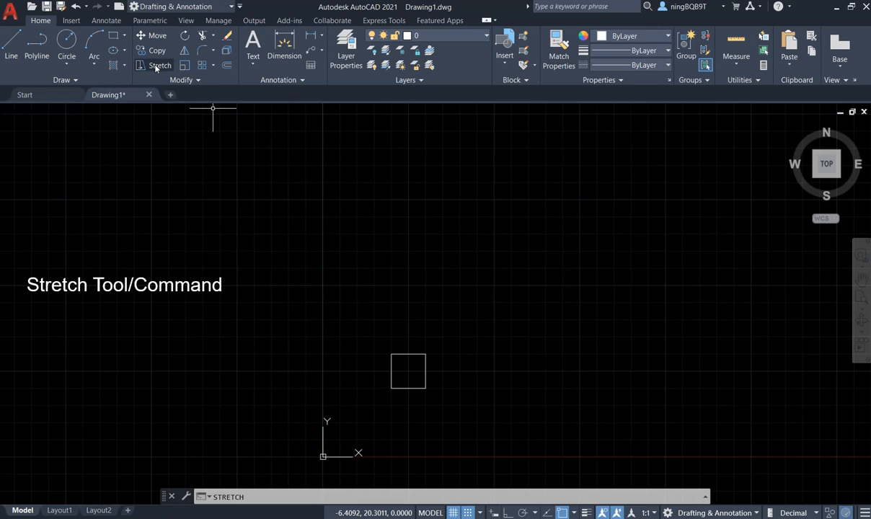
mouse_move(159, 65)
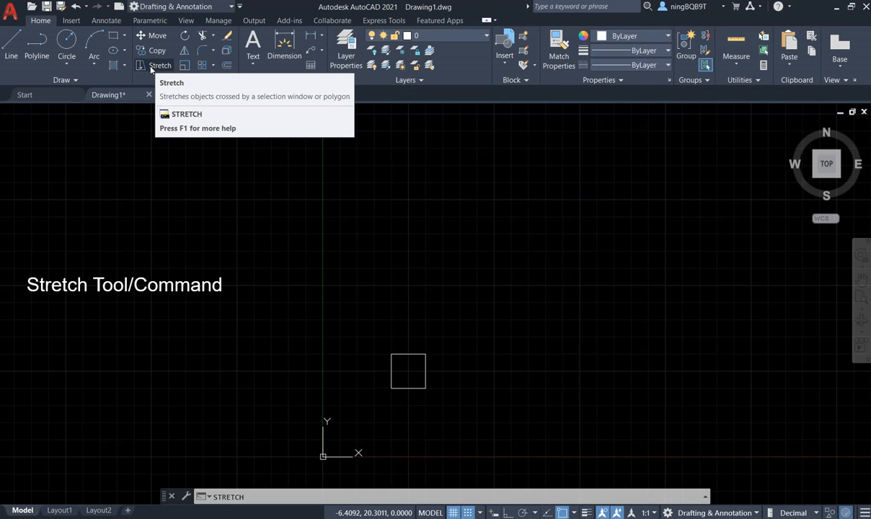
Stretch the square, using its lower-left corner as the base point
click(159, 65)
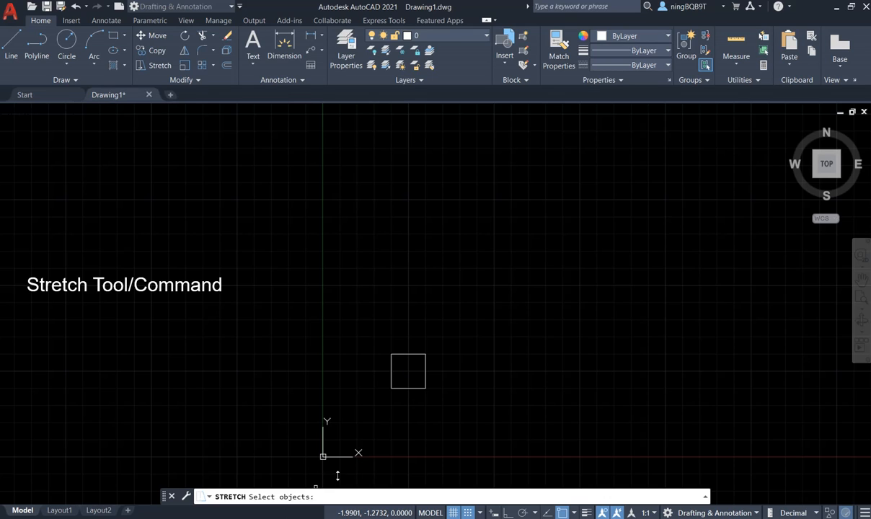
mouse_move(408, 389)
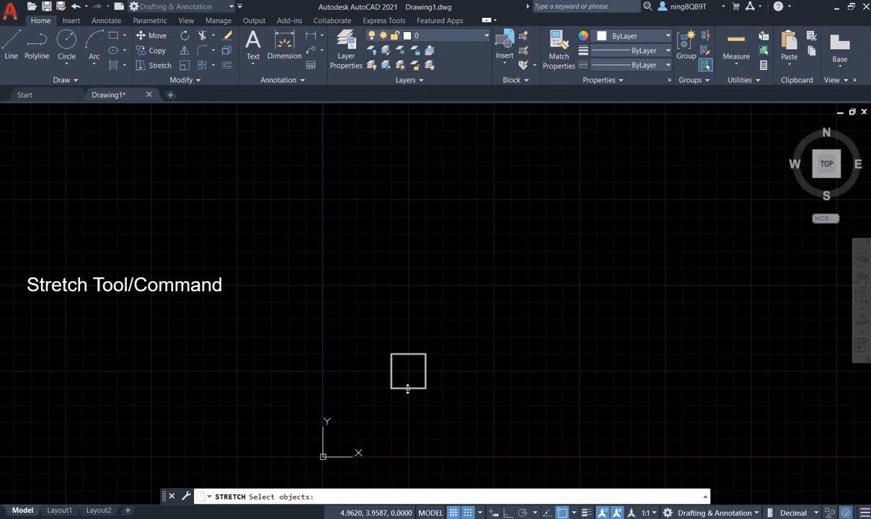
mouse_move(402, 391)
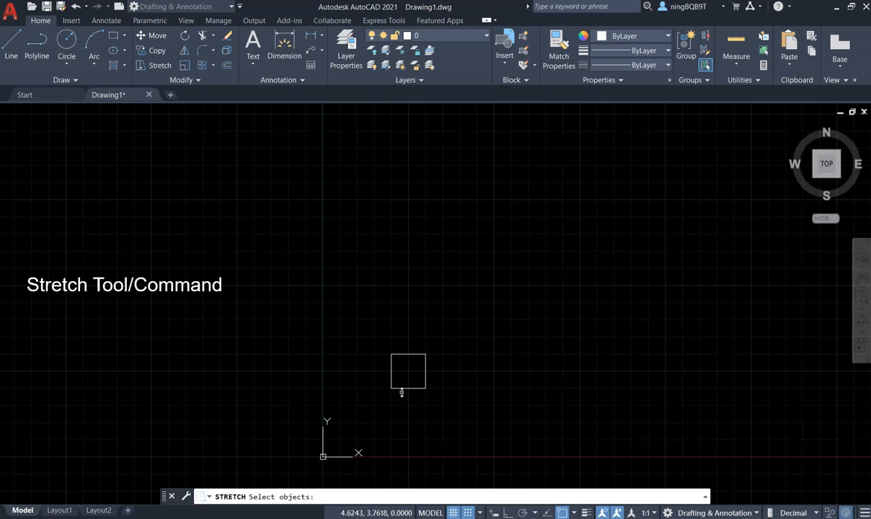
mouse_move(406, 388)
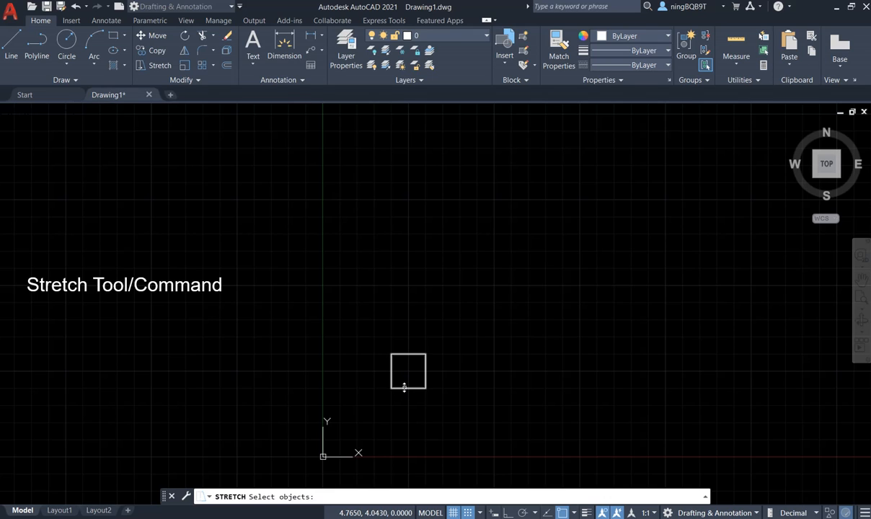
mouse_move(404, 386)
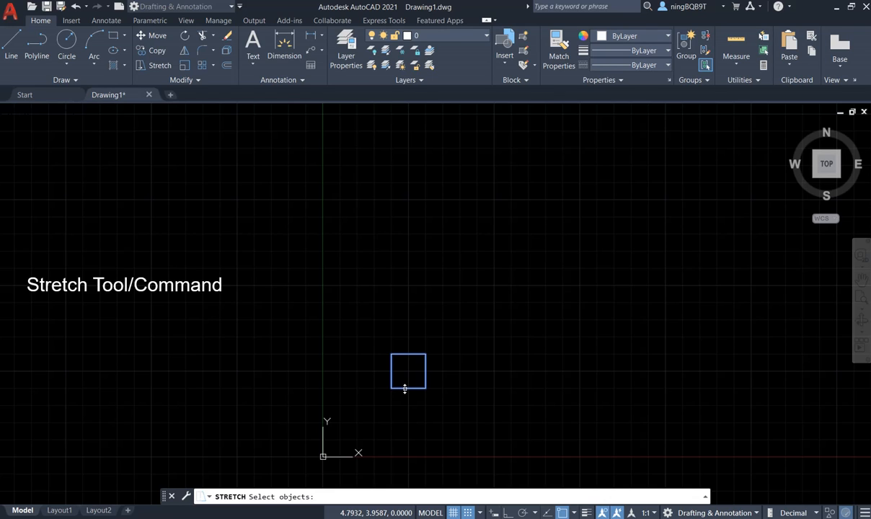
click(408, 371)
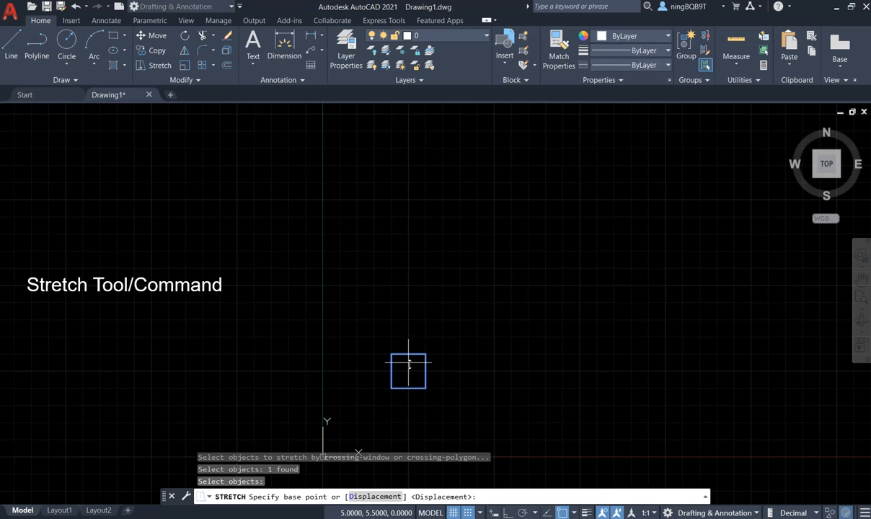
mouse_move(368, 438)
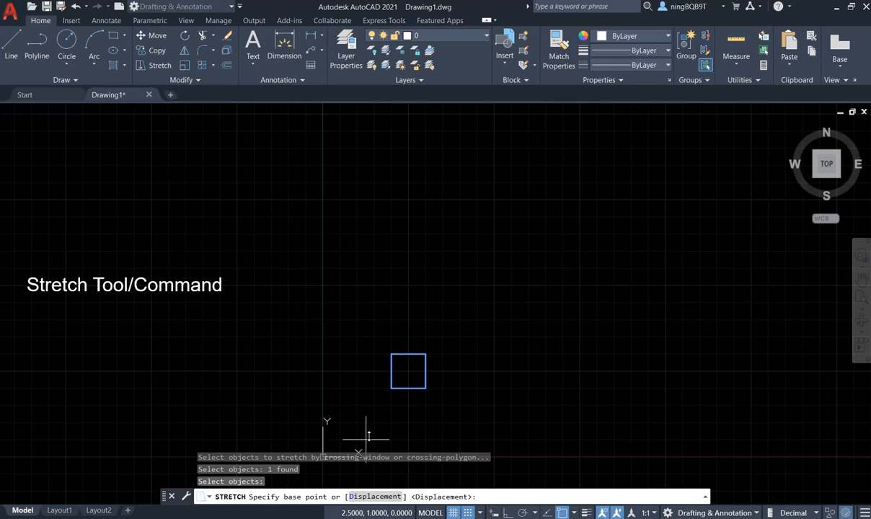
mouse_move(380, 412)
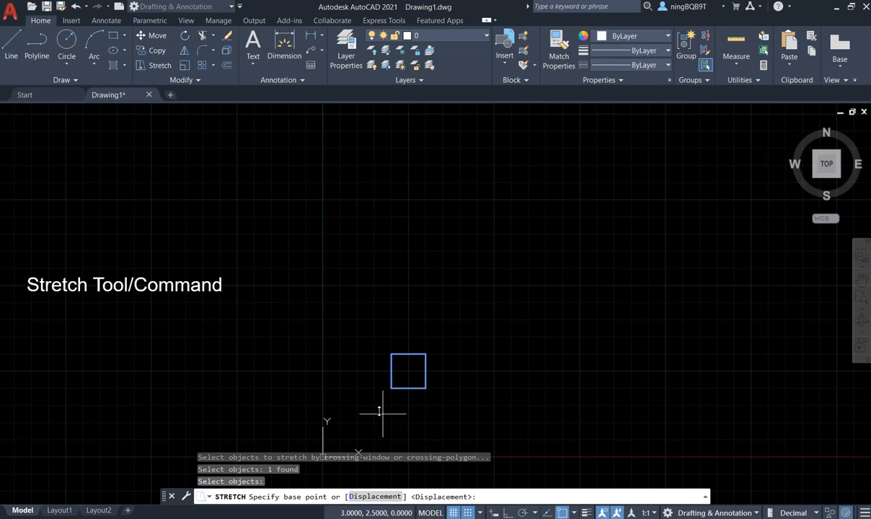
mouse_move(392, 389)
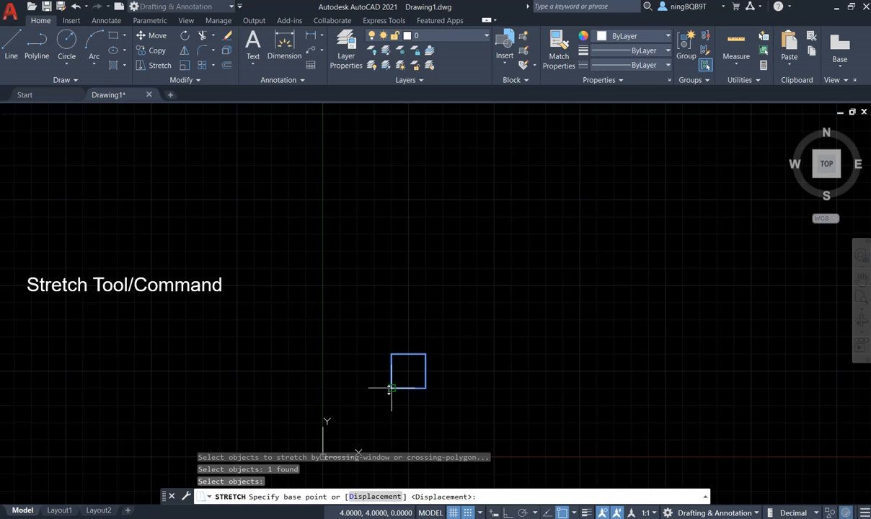
mouse_move(391, 389)
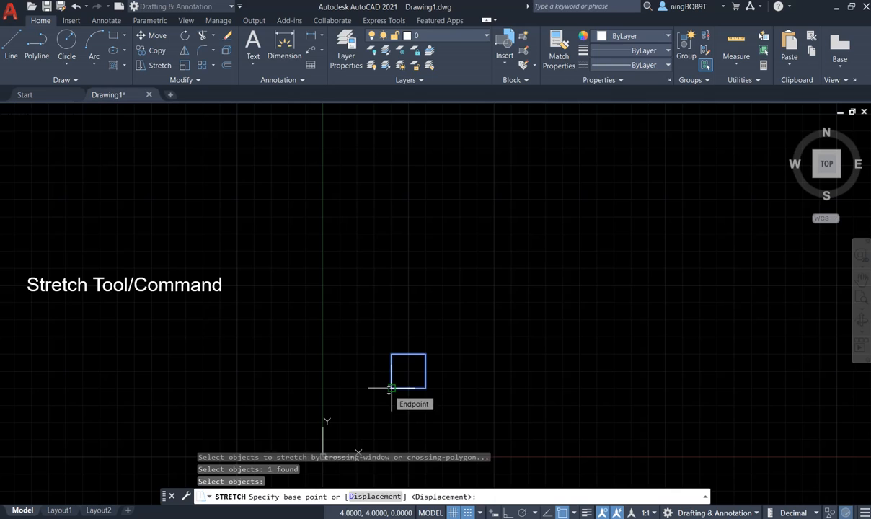
click(395, 389)
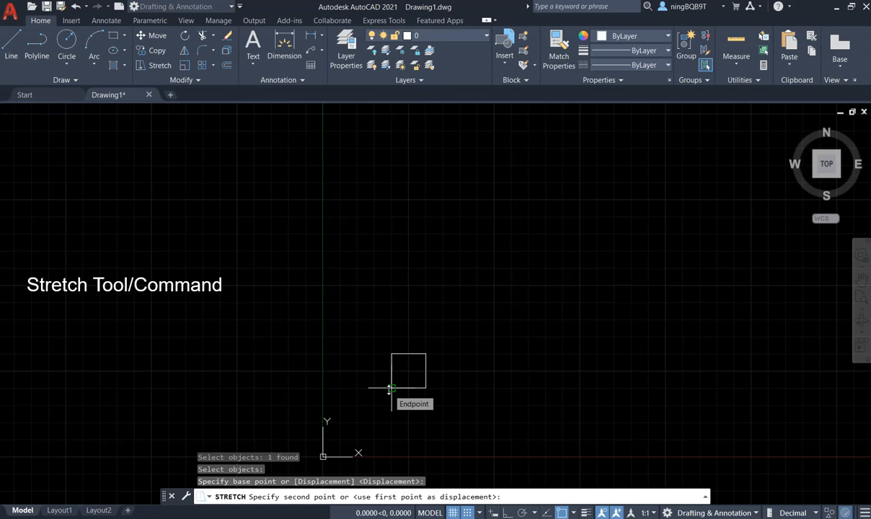
mouse_move(426, 354)
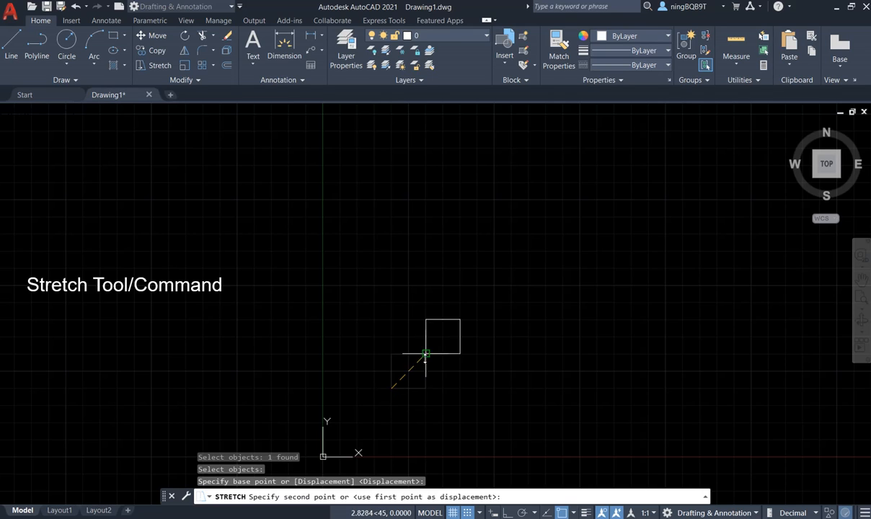
mouse_move(484, 298)
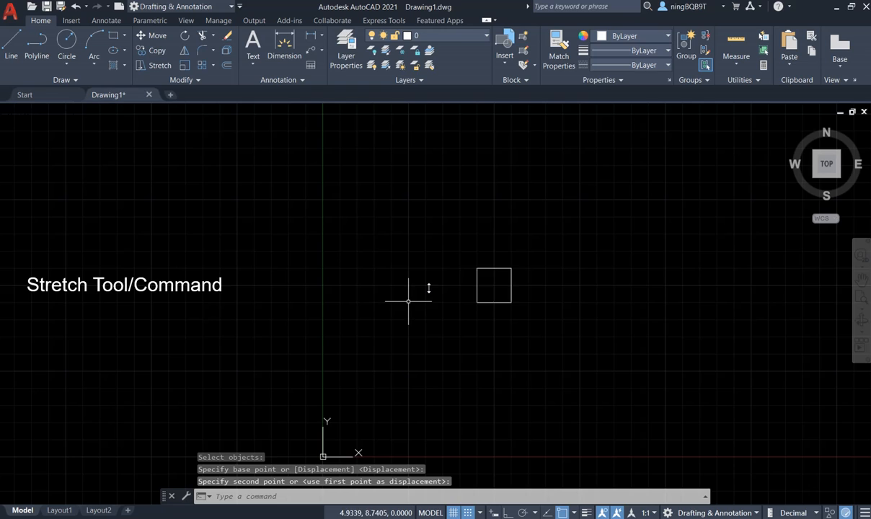
mouse_move(494, 295)
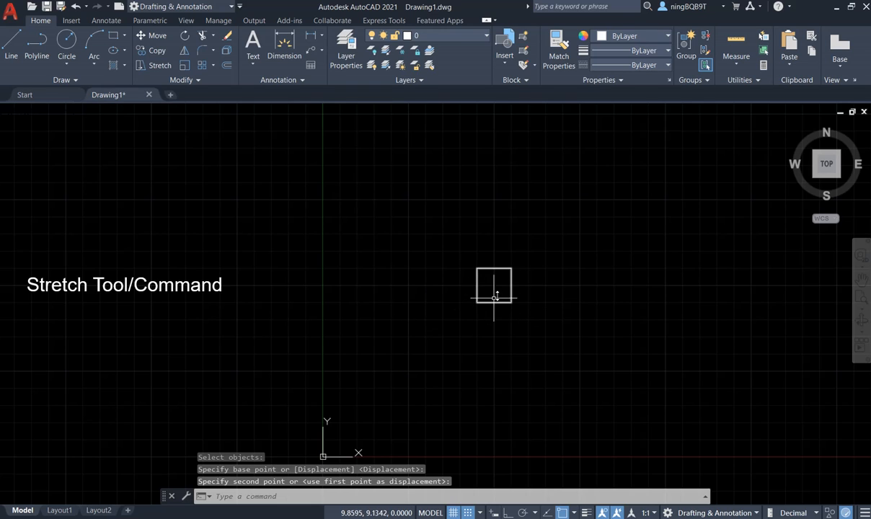
mouse_move(497, 315)
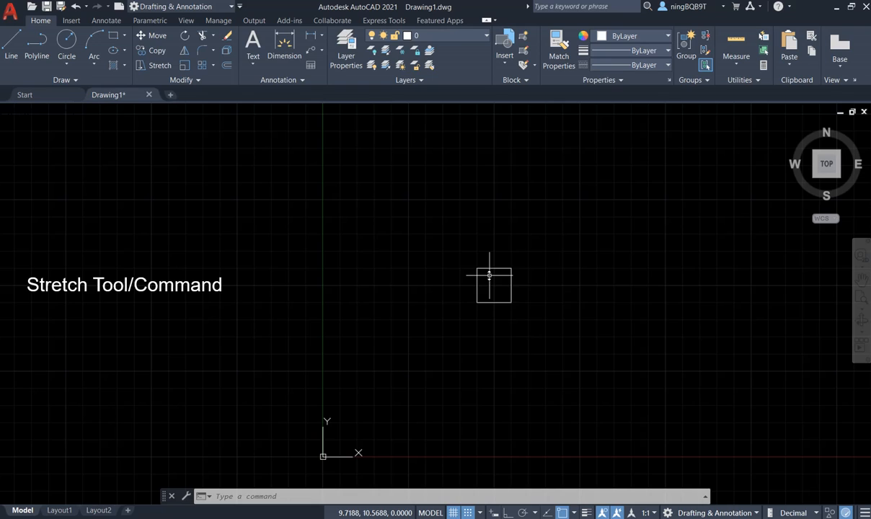
mouse_move(493, 264)
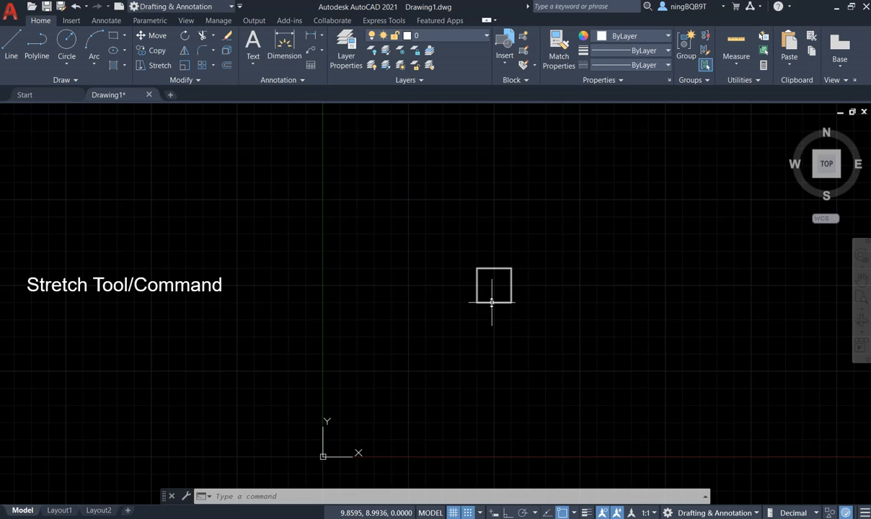
mouse_move(401, 371)
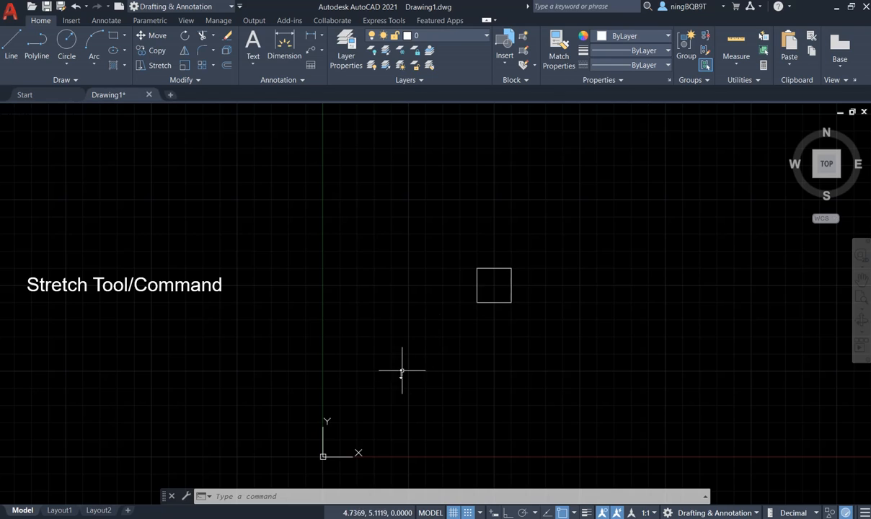
mouse_move(370, 472)
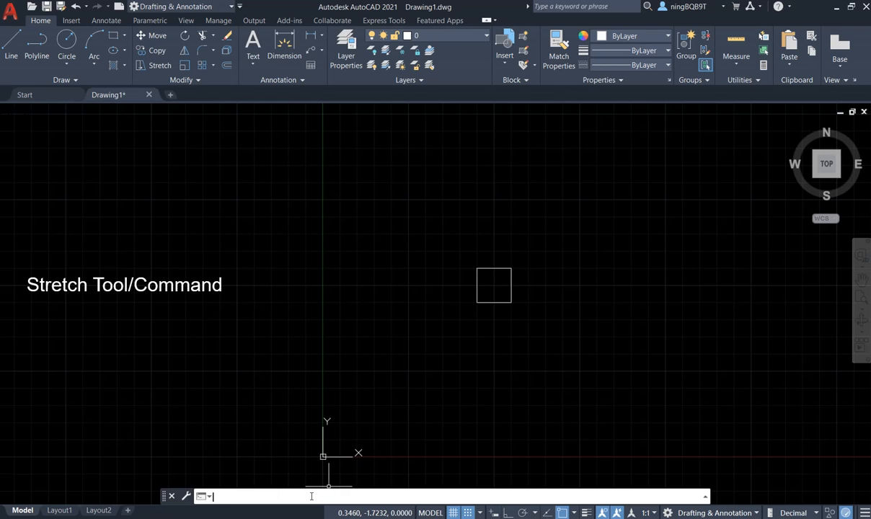
Start STRETCH again from the command-line autocomplete list
text(STRETCH)
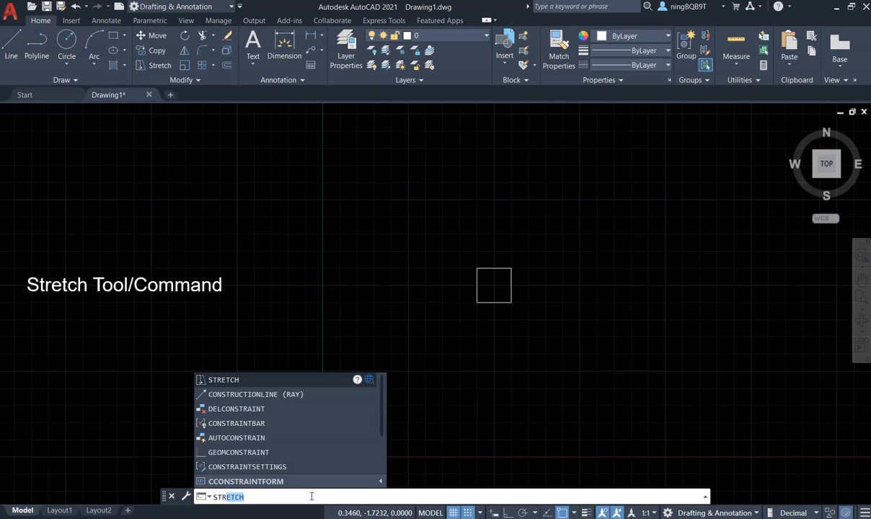
mouse_move(223, 380)
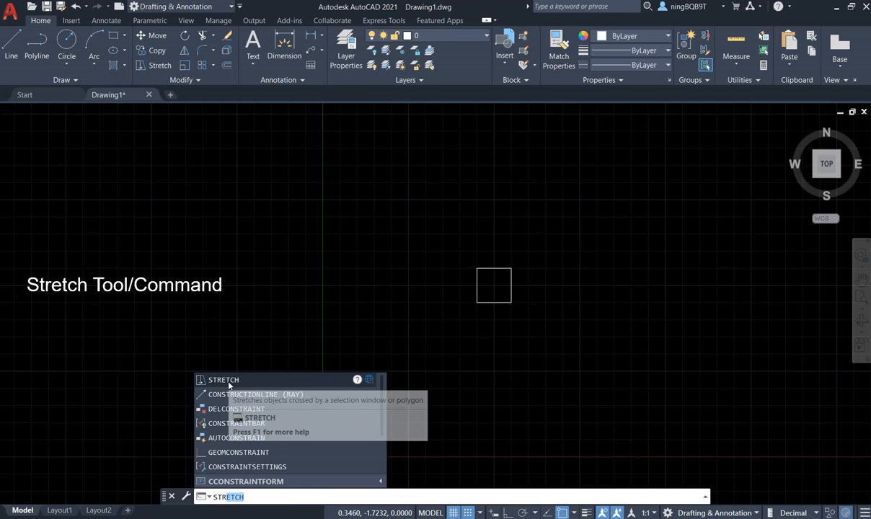
mouse_move(223, 380)
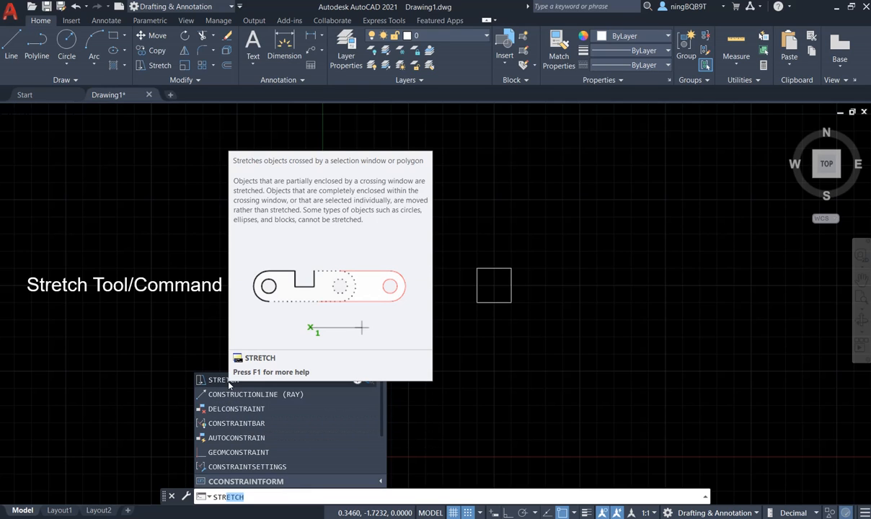
click(222, 380)
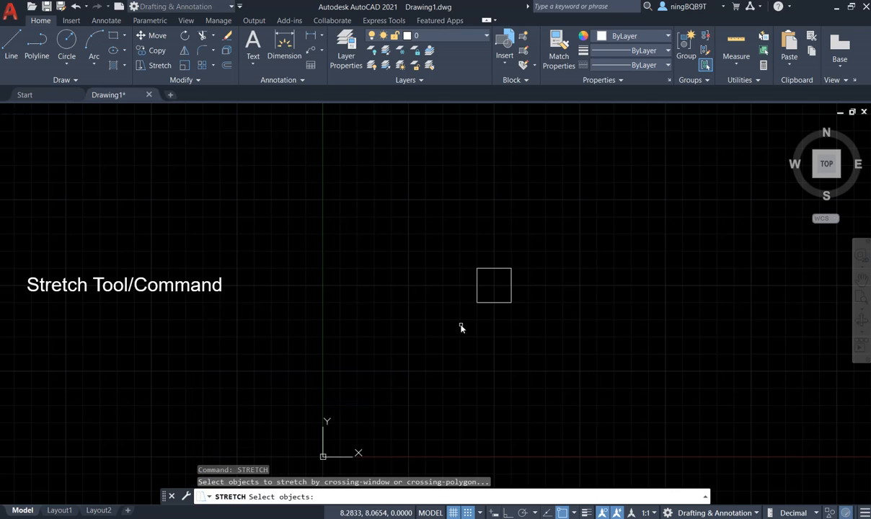
mouse_move(499, 299)
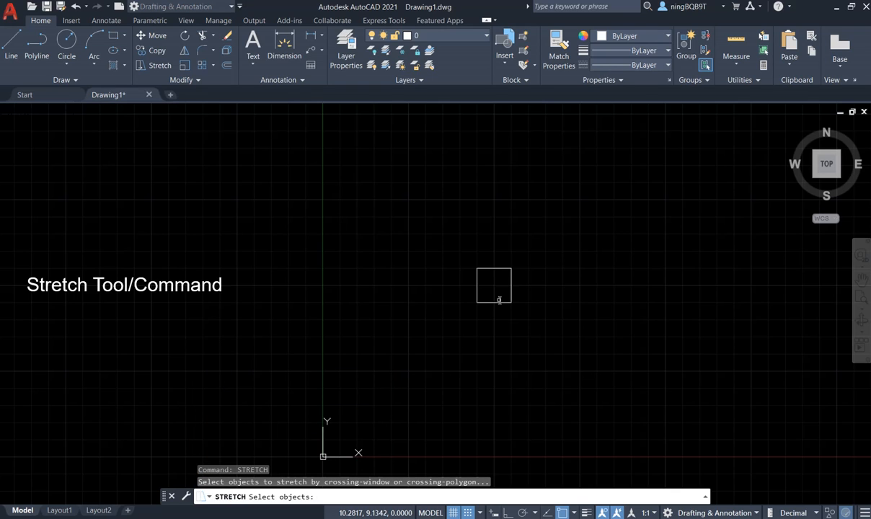
mouse_move(499, 308)
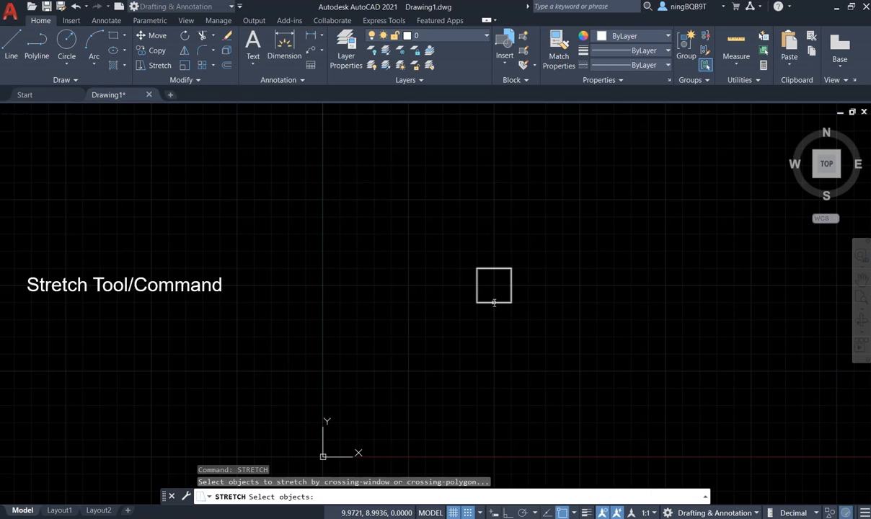
Select the small square as the object to stretch
click(493, 285)
text(D)
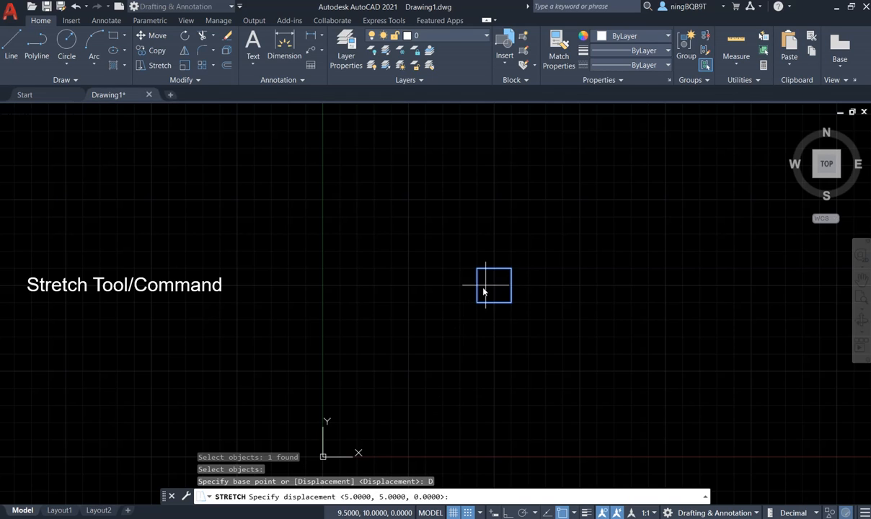
mouse_move(485, 371)
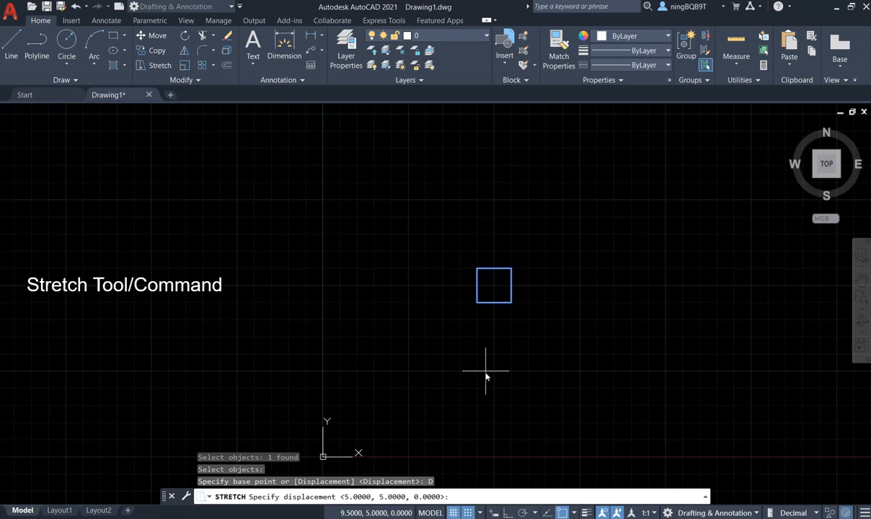
mouse_move(486, 372)
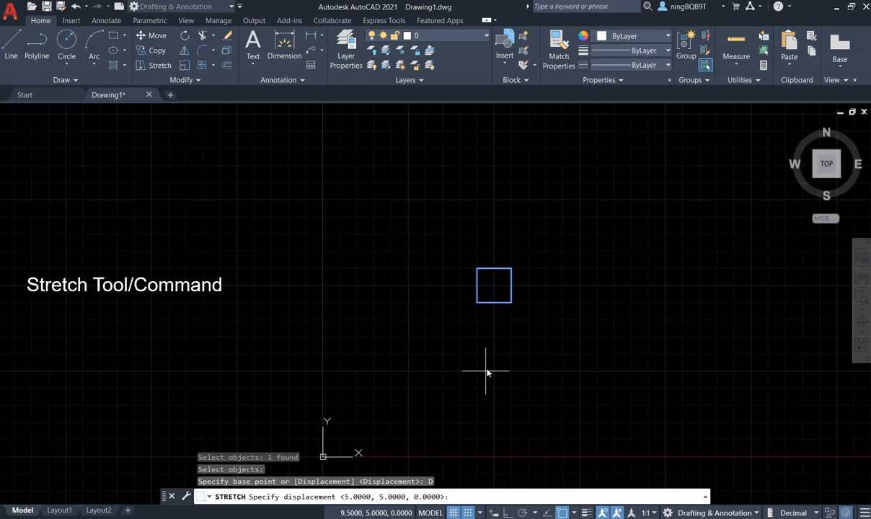
mouse_move(494, 287)
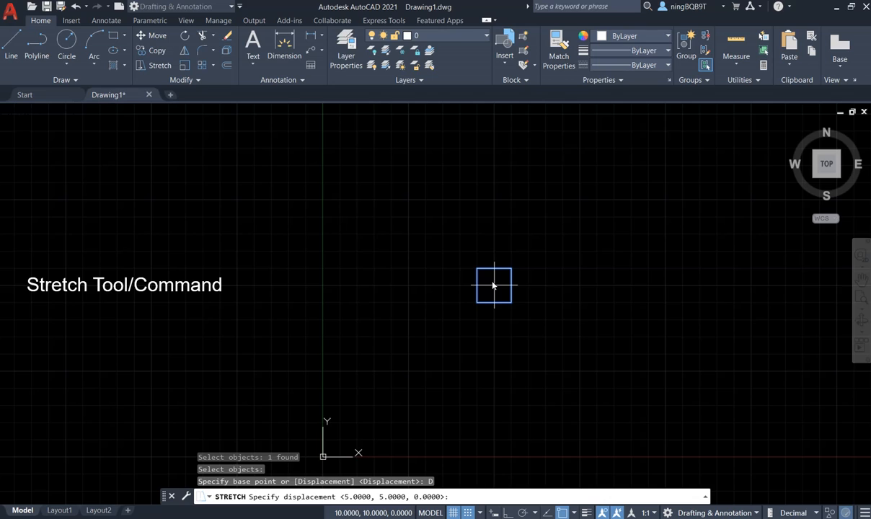
mouse_move(409, 374)
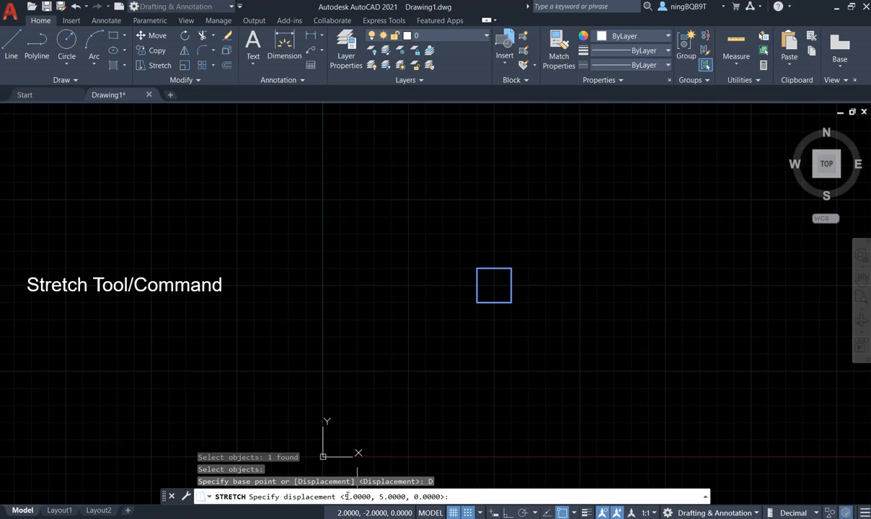
mouse_move(526, 362)
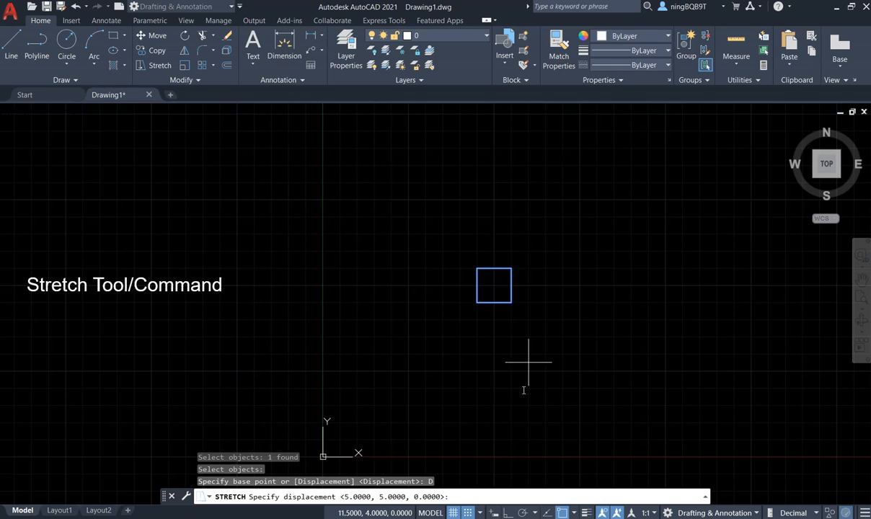
mouse_move(468, 477)
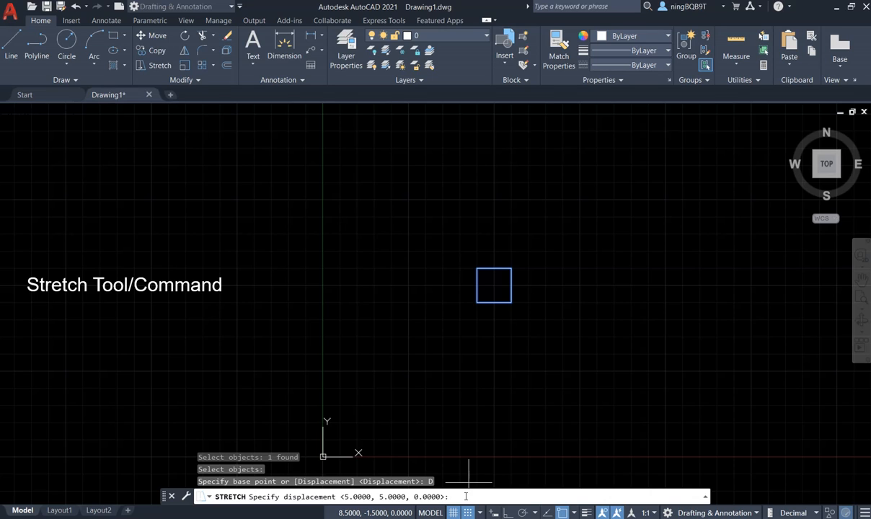
Enter a -5,-5 displacement to return the square to its original position
text(-5.)
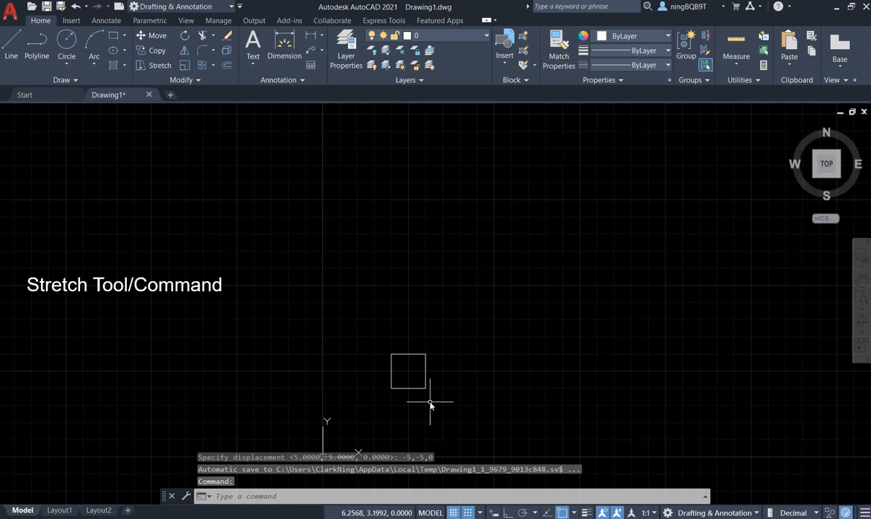
mouse_move(485, 278)
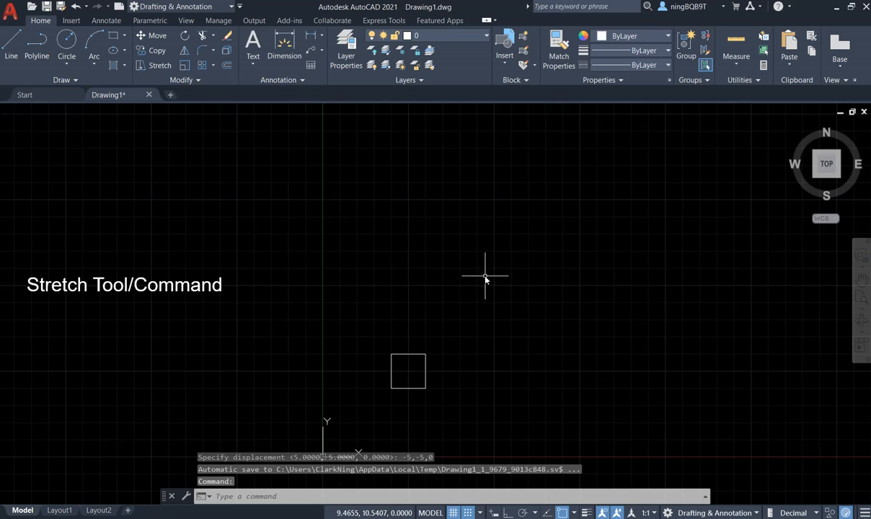
mouse_move(491, 301)
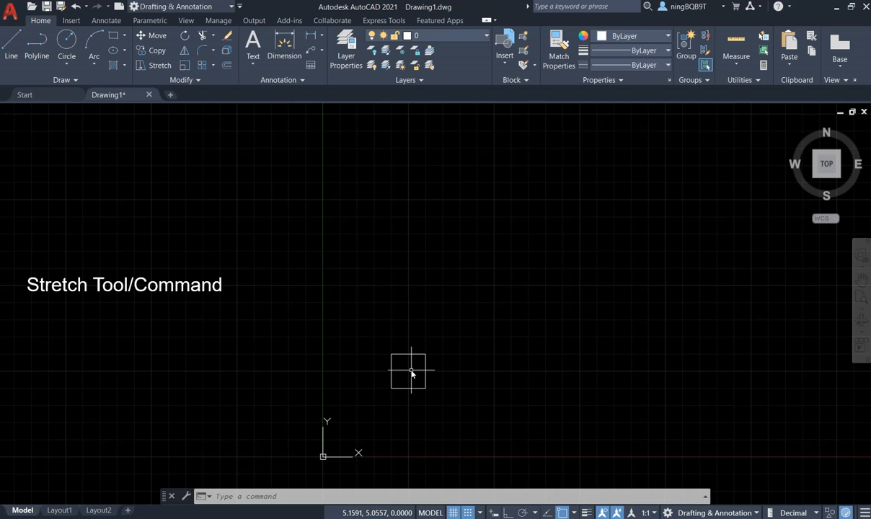
mouse_move(441, 368)
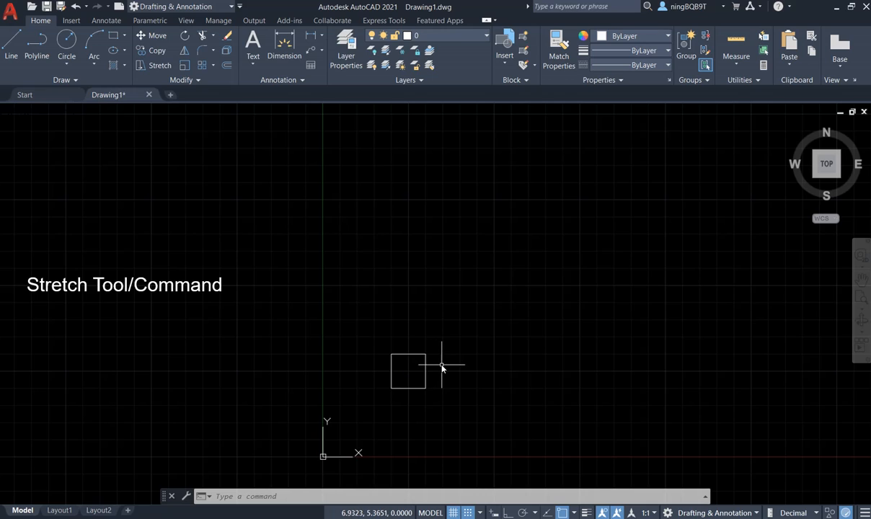